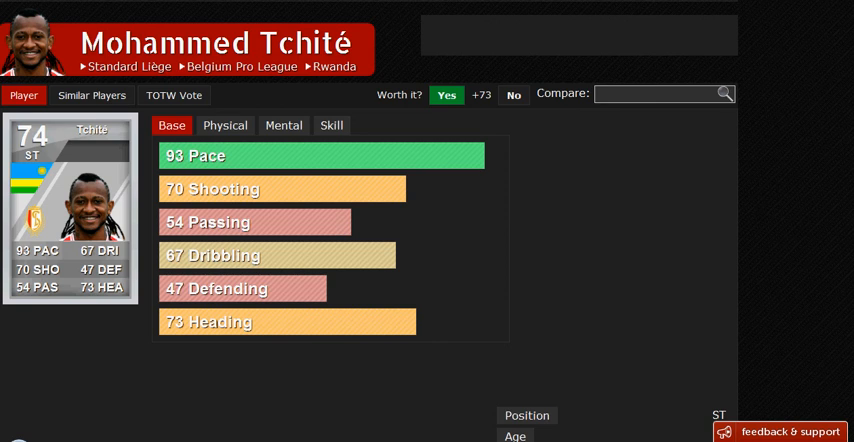
Switch Tchité's stats to Physical ratings, showing 94 sprint speed and 57 strength.
click(225, 125)
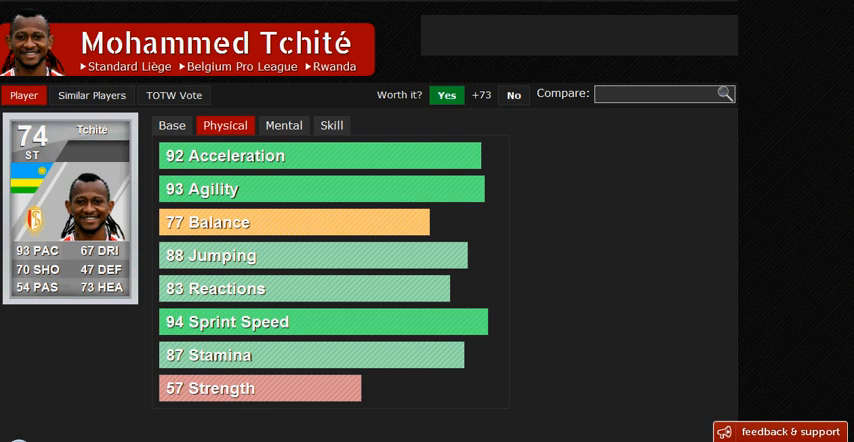
scroll(down, 3)
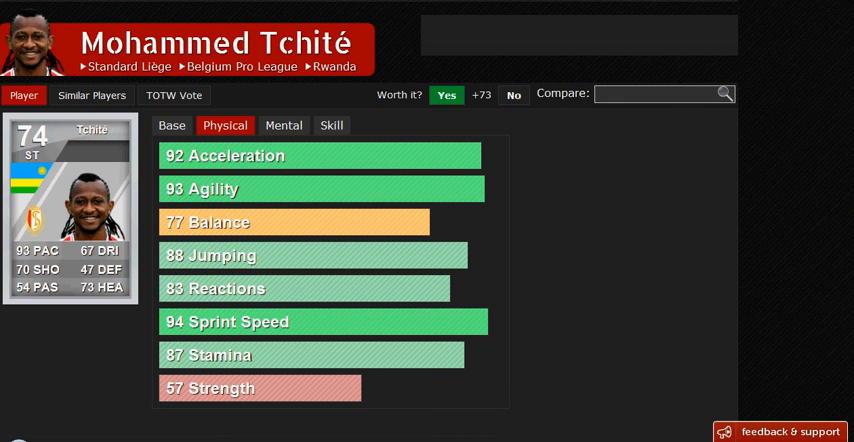
Check the Mental ratings, then scroll through Skill ratings like 67 ball control and 75 finishing.
click(283, 125)
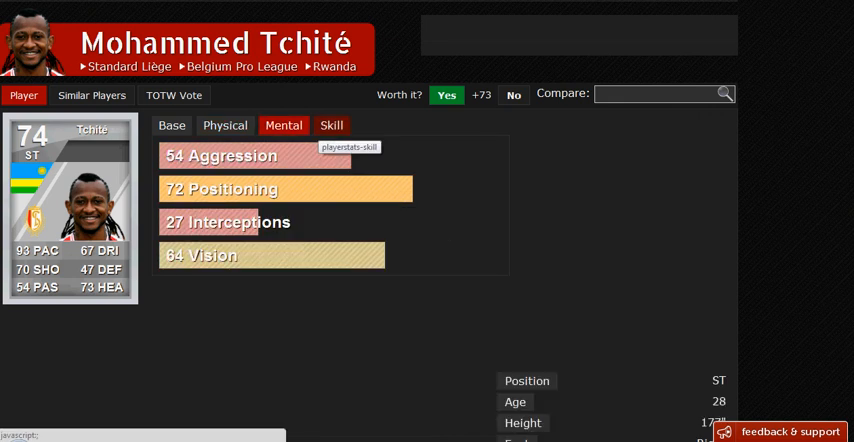
click(331, 125)
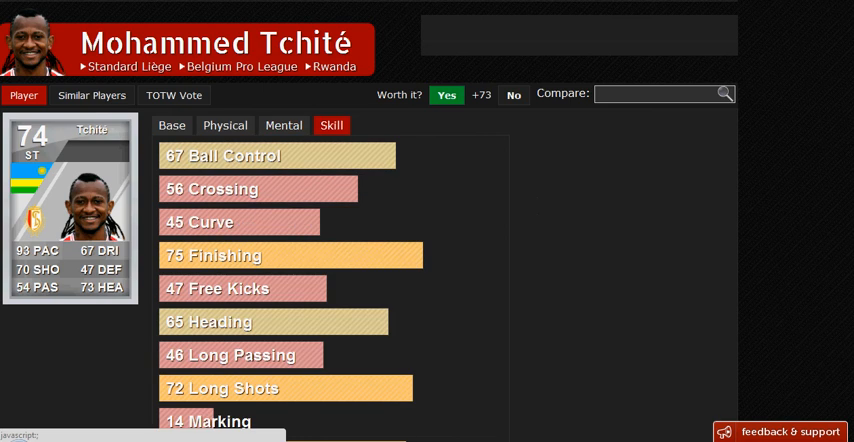
scroll(down, 3)
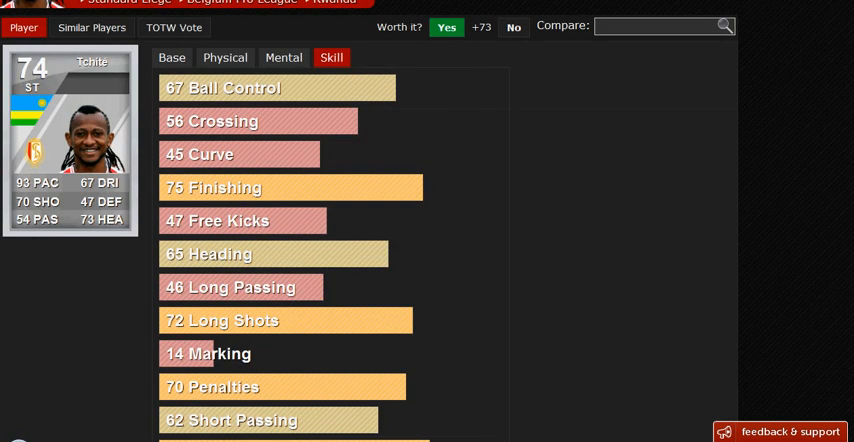
scroll(down, 3)
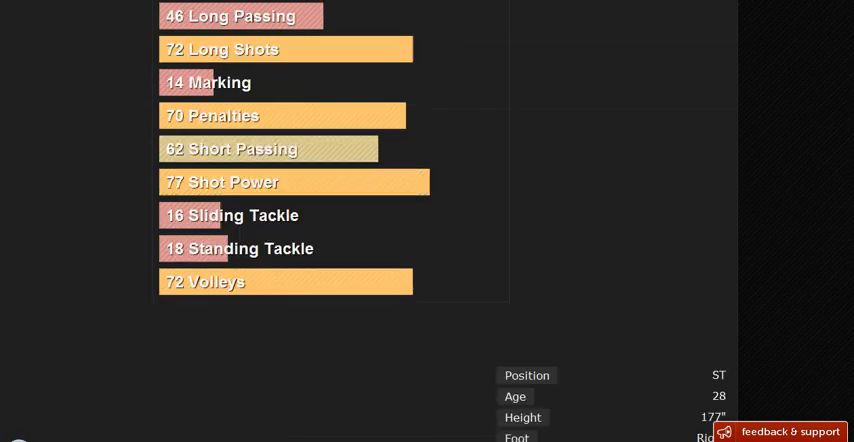
scroll(down, 3)
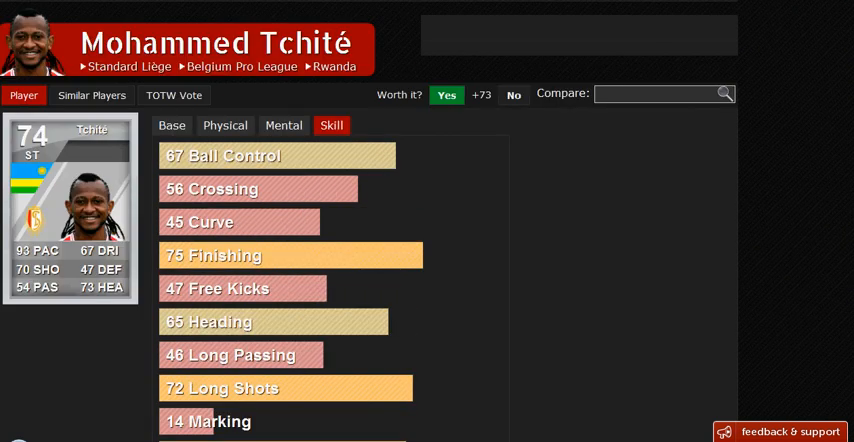
Scroll to Tchité's player info (ST, age 28, right foot) and the Prices table.
scroll(down, 3)
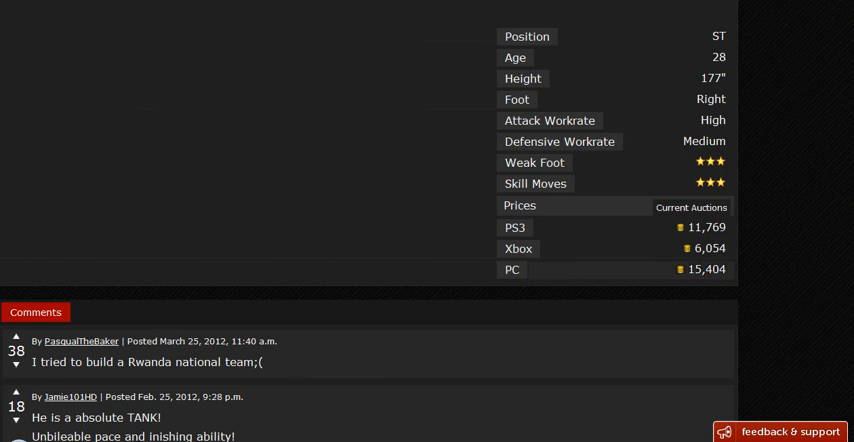
scroll(up, 3)
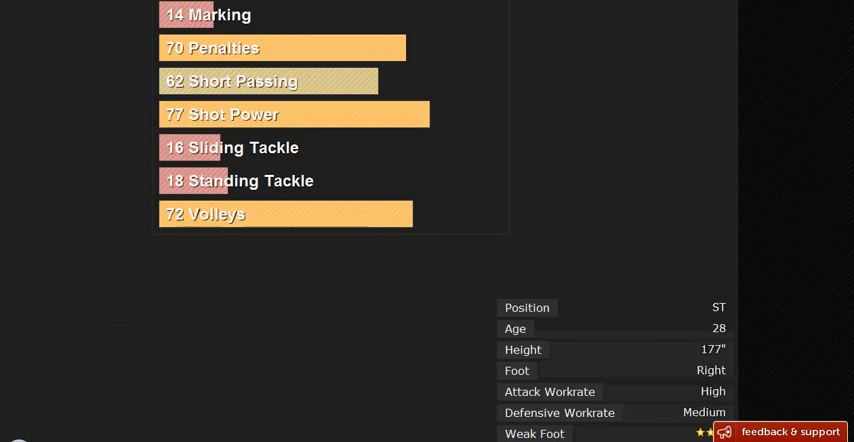